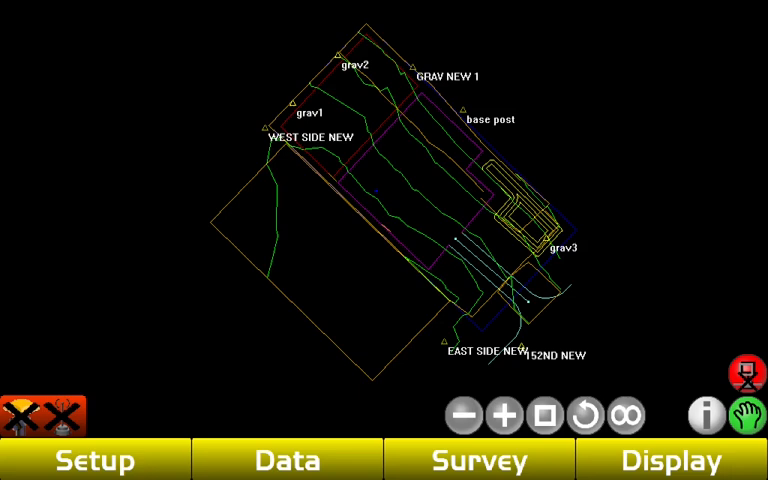
Step: Bring up the Data menu from the bottom bar of the site plan view
left_click(285, 460)
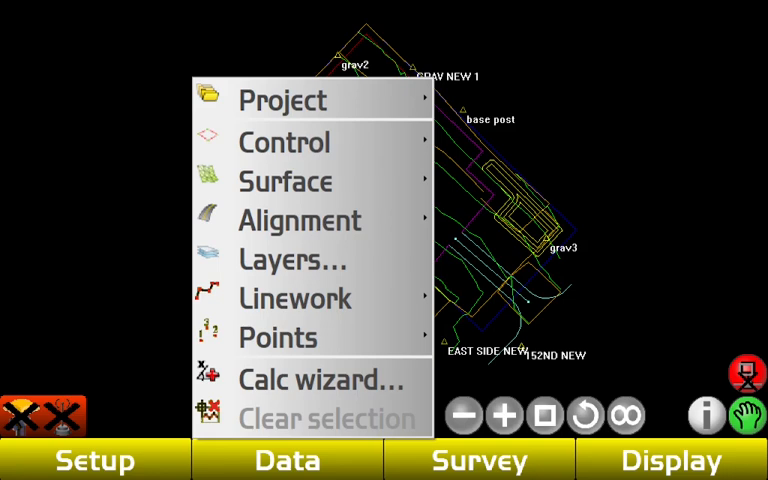
Step: Start a project export to a TP3 file via Project > Import/Export
left_click(283, 100)
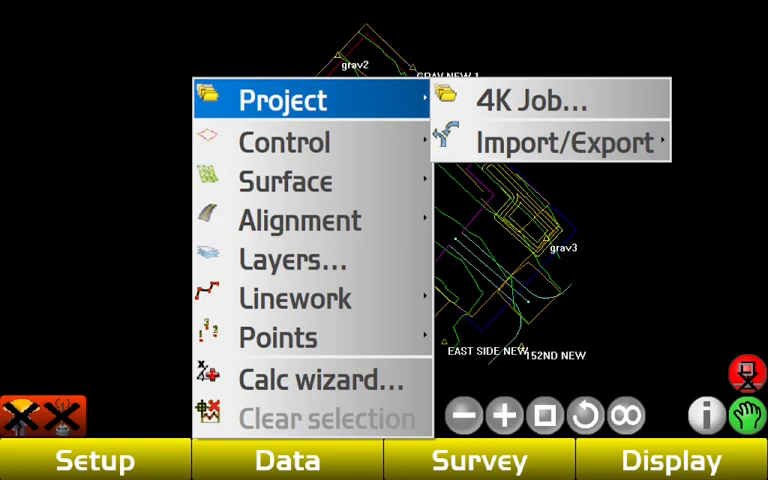
left_click(567, 141)
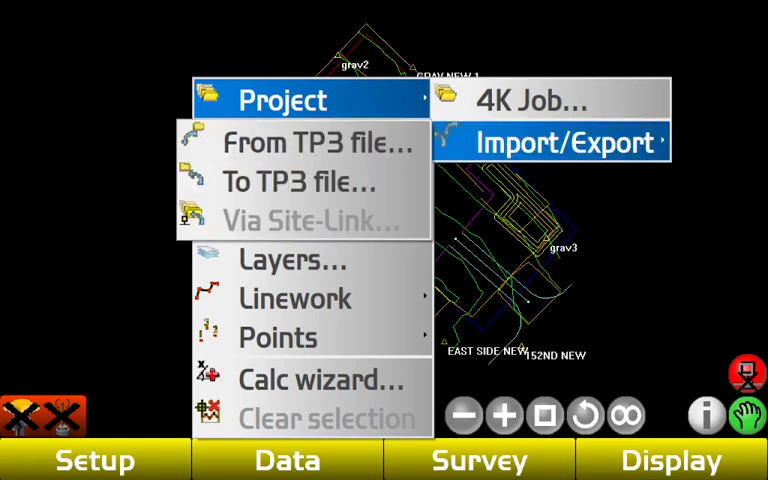
left_click(549, 142)
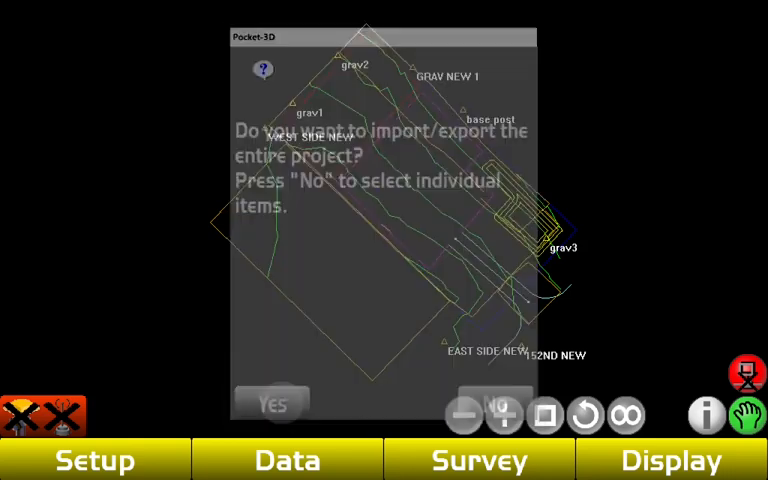
Step: Choose to export the entire project and browse for a destination folder
left_click(272, 404)
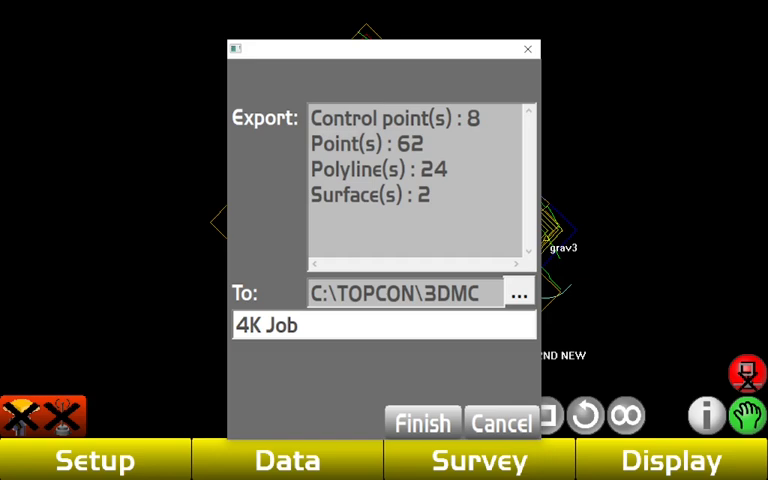
left_click(518, 293)
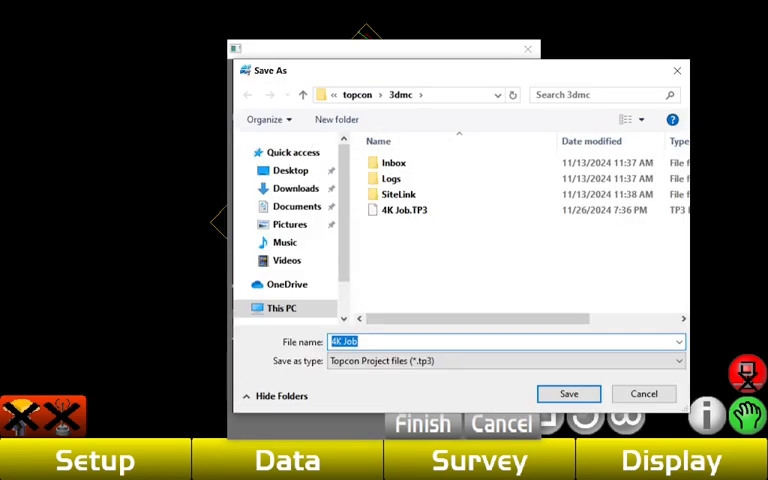
Step: Save to the 4K USB drive D:\ as a Topcon project file and begin editing the name 4K Job
left_click(280, 302)
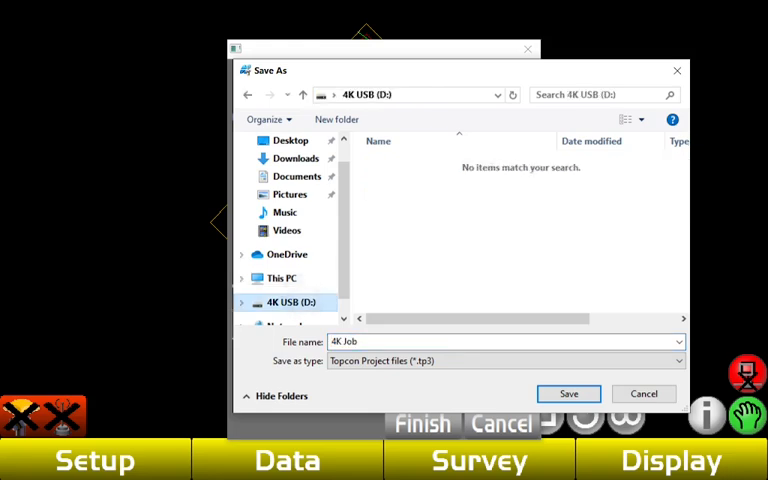
left_click(500, 341)
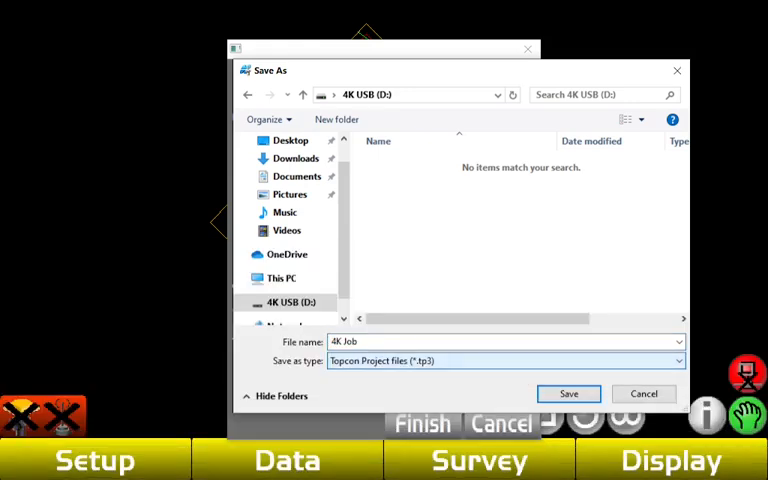
left_click(568, 393)
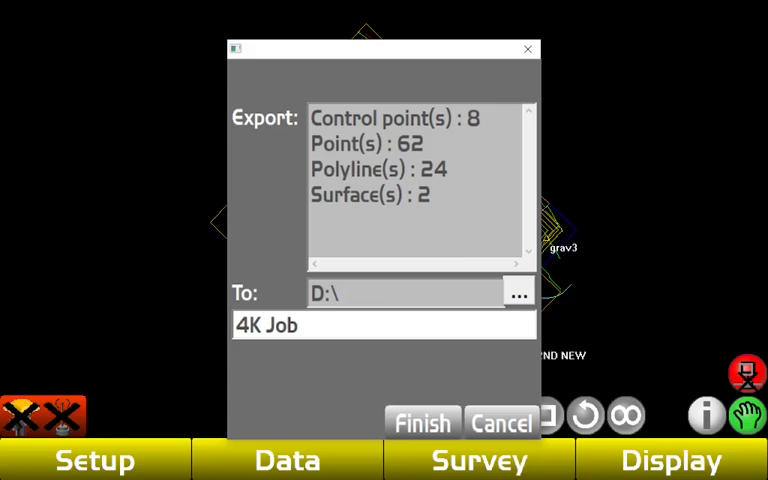
left_click(384, 325)
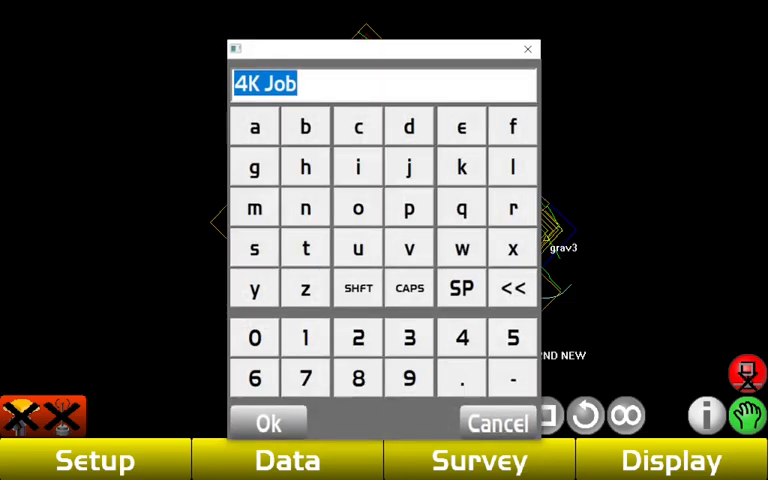